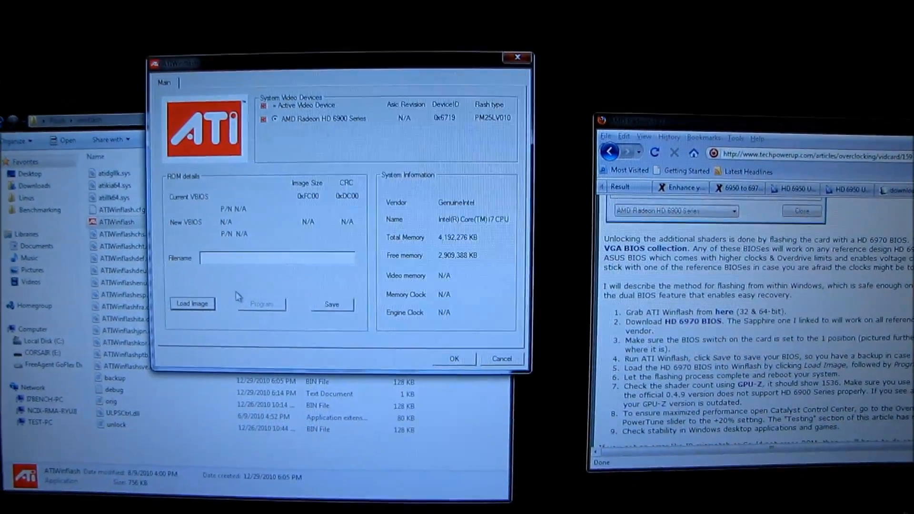
Load a BIOS image from Downloads > System Utilities > Video Card BIOS Flashing
left_click(192, 304)
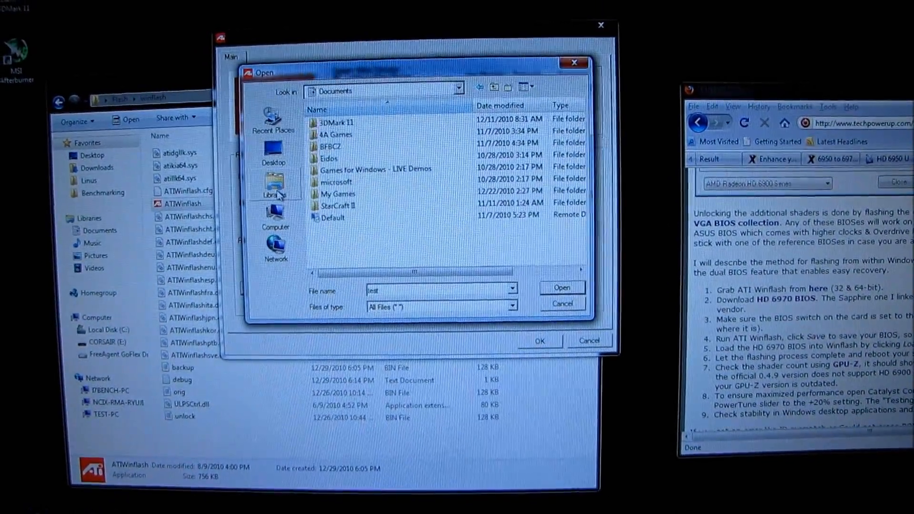
left_click(273, 154)
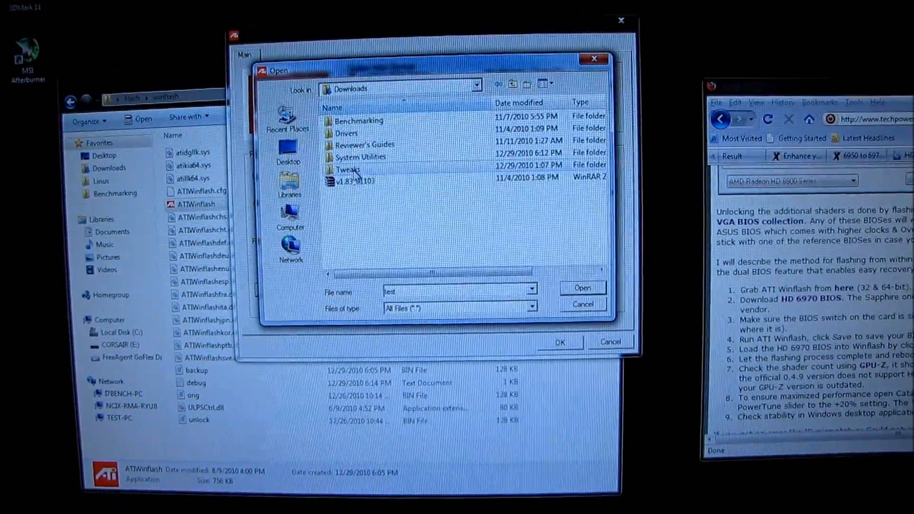
double_click(349, 169)
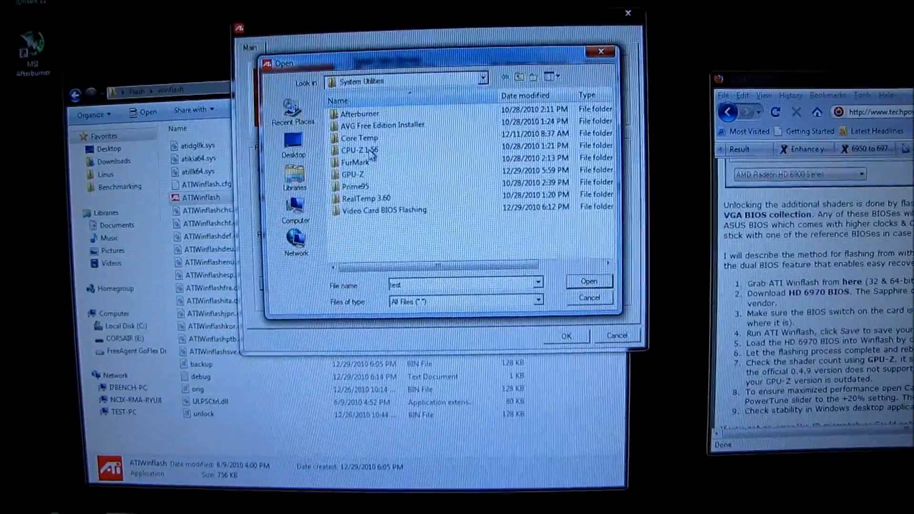
left_click(588, 282)
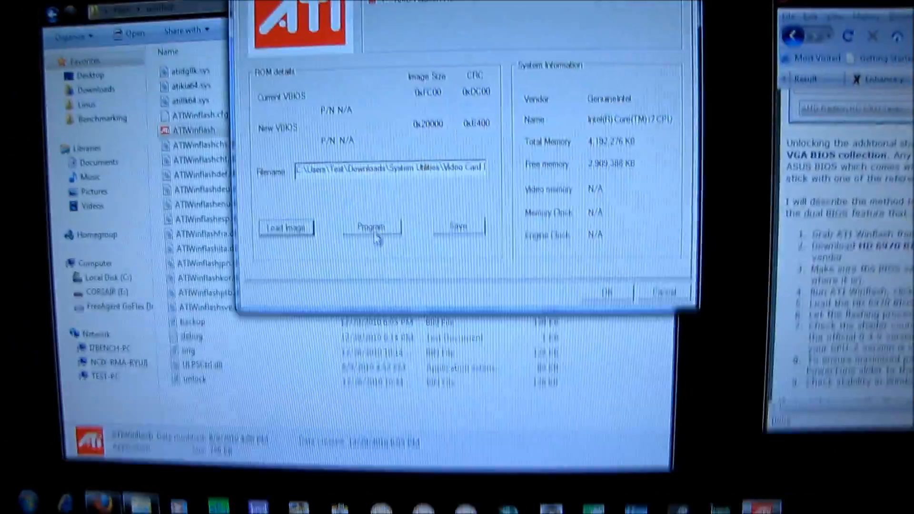
Program the loaded HD 6970 BIOS onto the Radeon HD 6900 card and acknowledge success
left_click(371, 226)
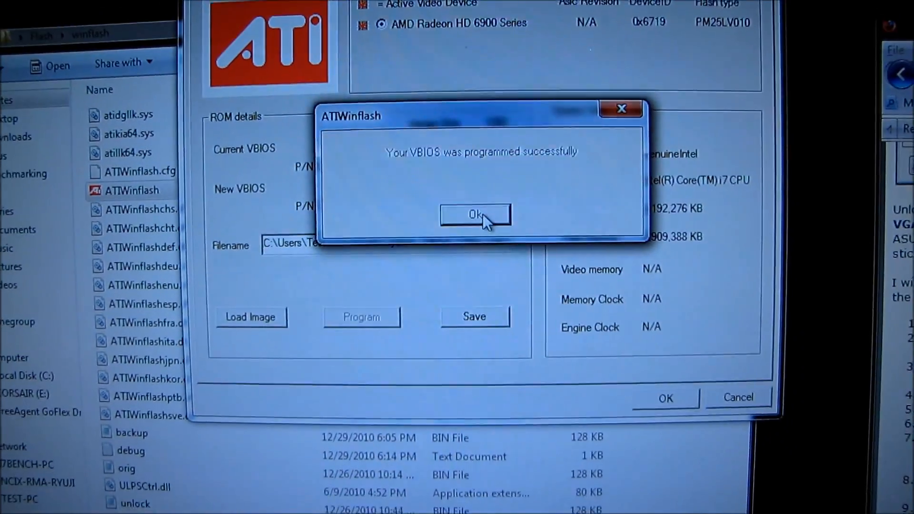
left_click(474, 214)
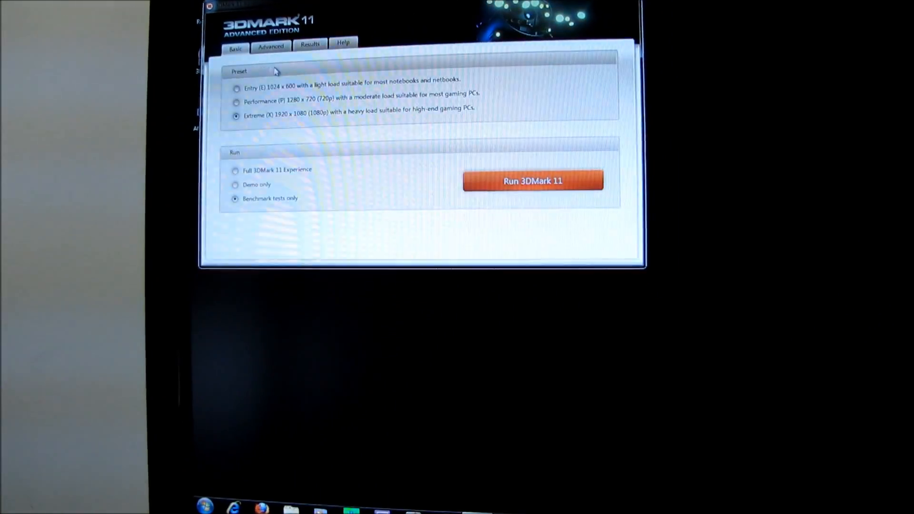
Run the 3DMark 11 benchmark tests at the Extreme 1920 x 1080 preset
left_click(532, 181)
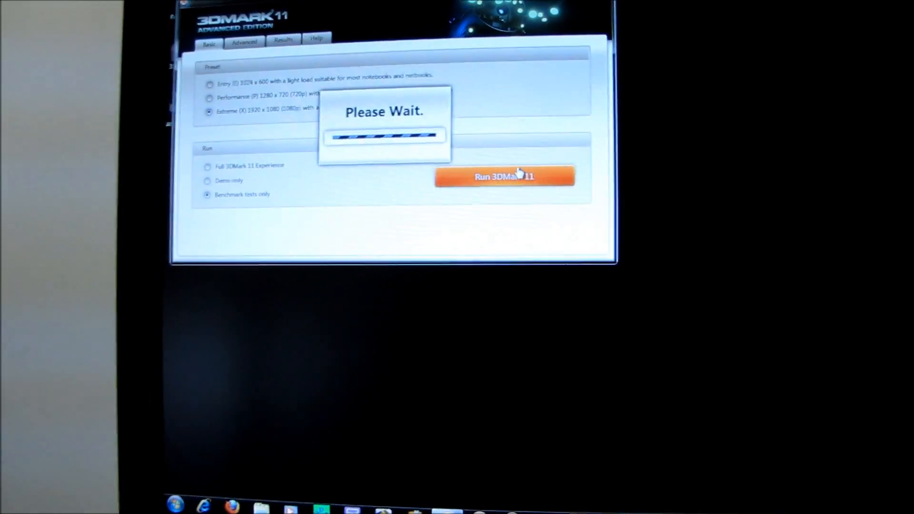